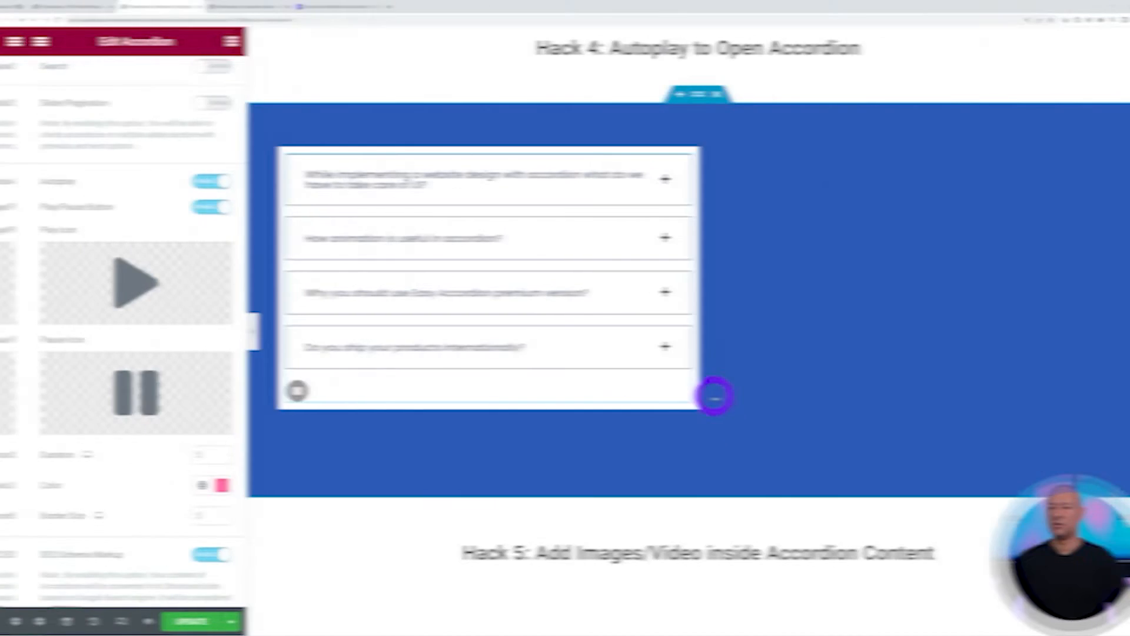
Step: Expand the 'How do I add accordion to my site?' item and view its Content Source options
{"action": "scroll", "scroll_direction": "down", "scroll_amount": 3}
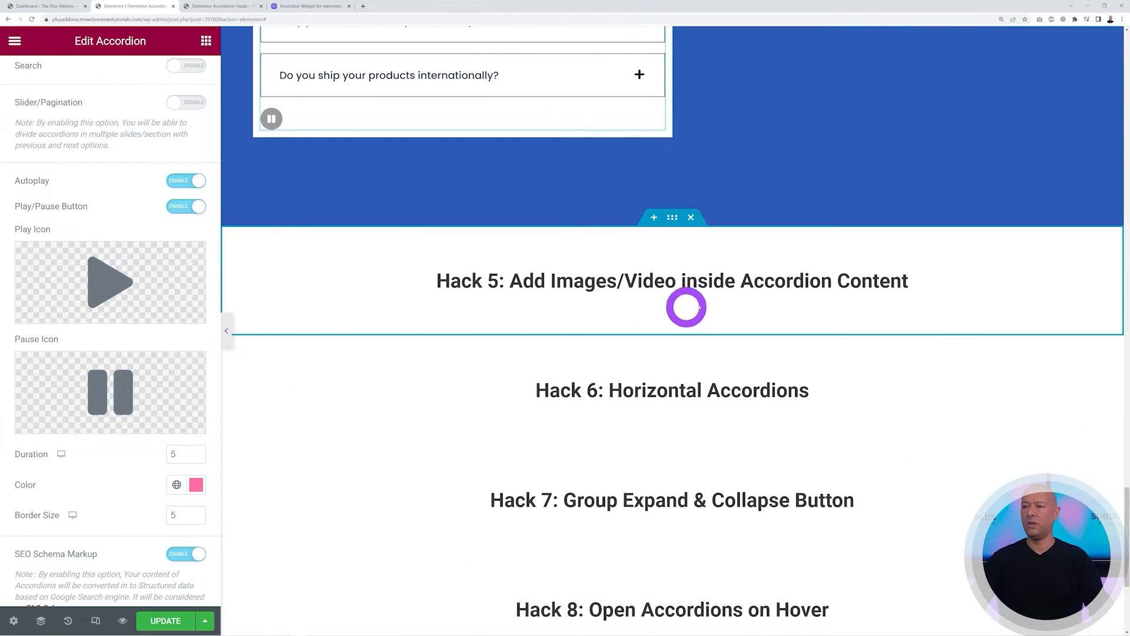
{"action": "mouse_move", "coordinate": [944, 308]}
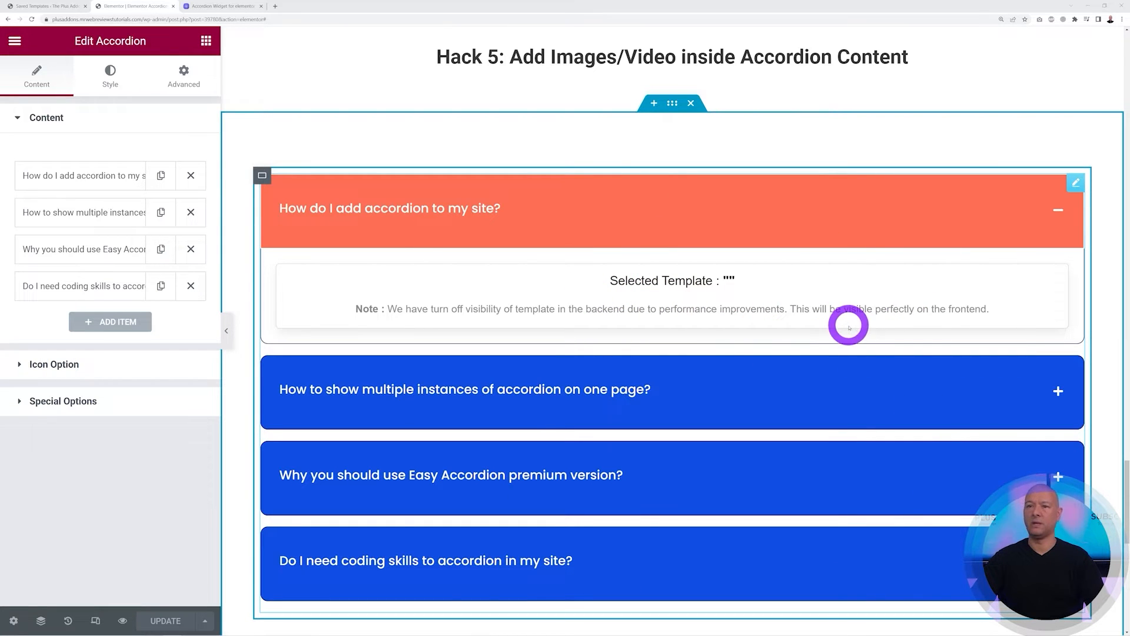
{"action": "left_click", "coordinate": [81, 175]}
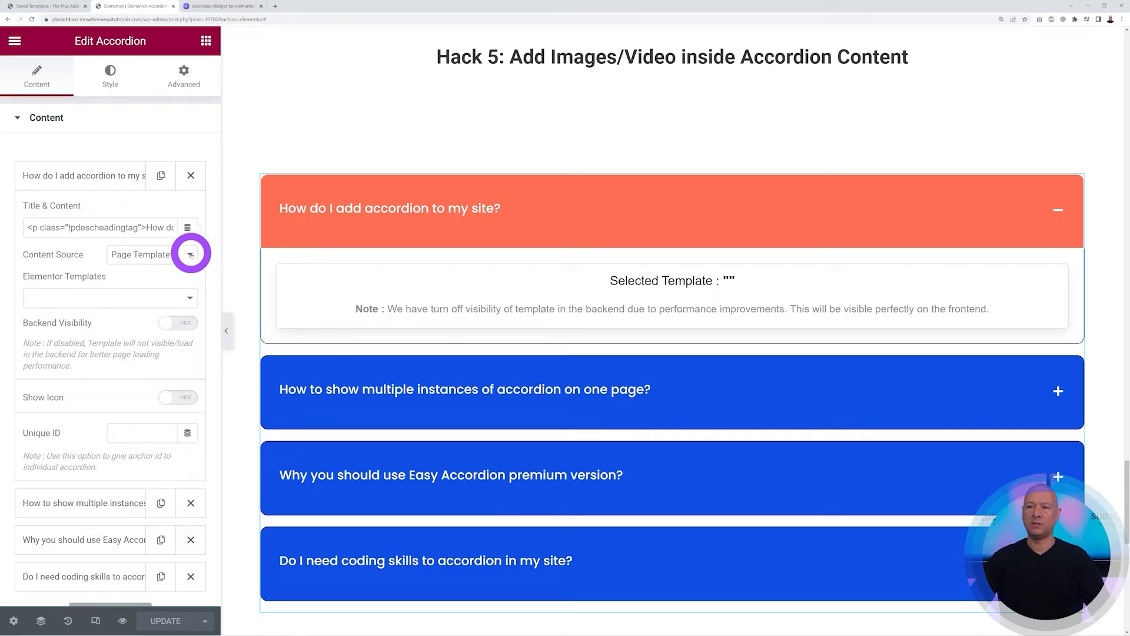
{"action": "left_click", "coordinate": [190, 253]}
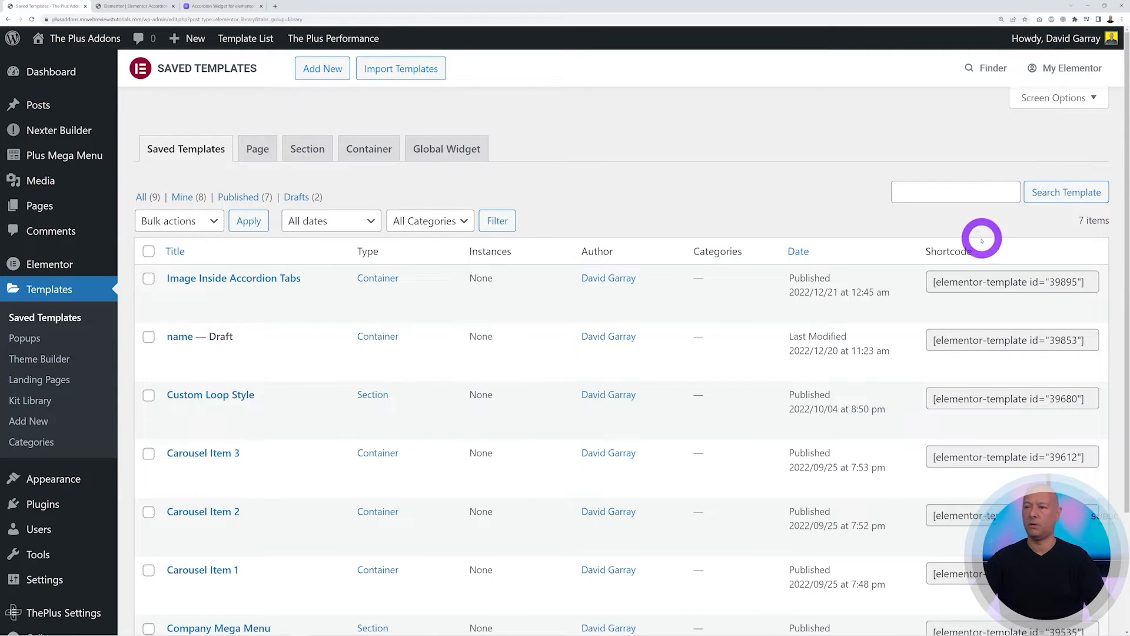
{"action": "mouse_move", "coordinate": [233, 277]}
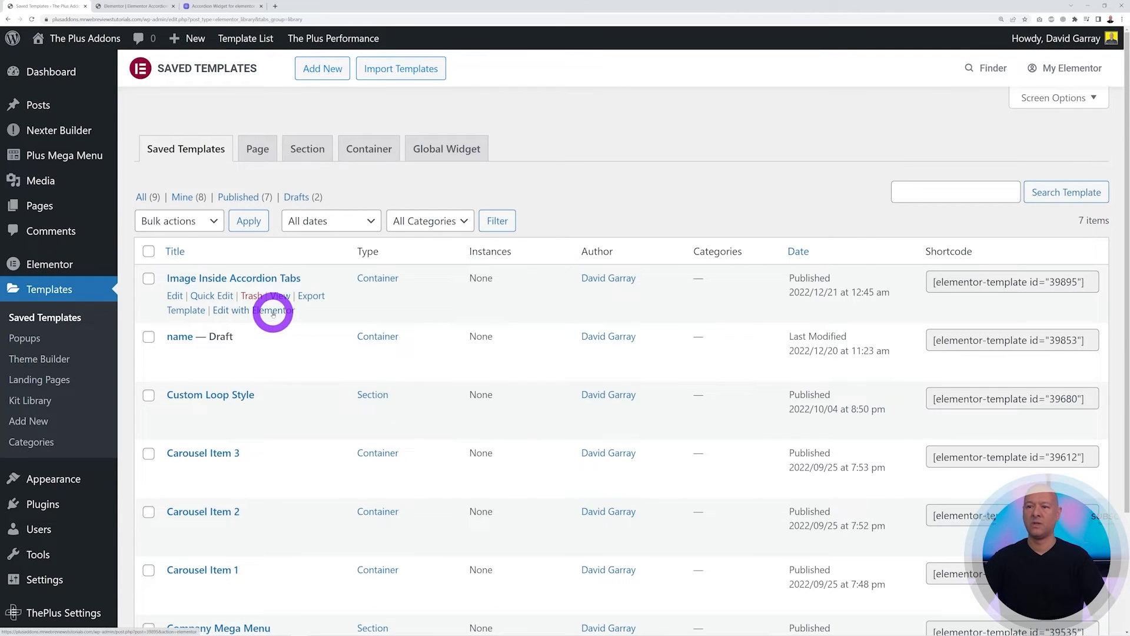
Step: Edit the 'Image Inside Accordion Tabs' saved template with Elementor
{"action": "left_click", "coordinate": [253, 310]}
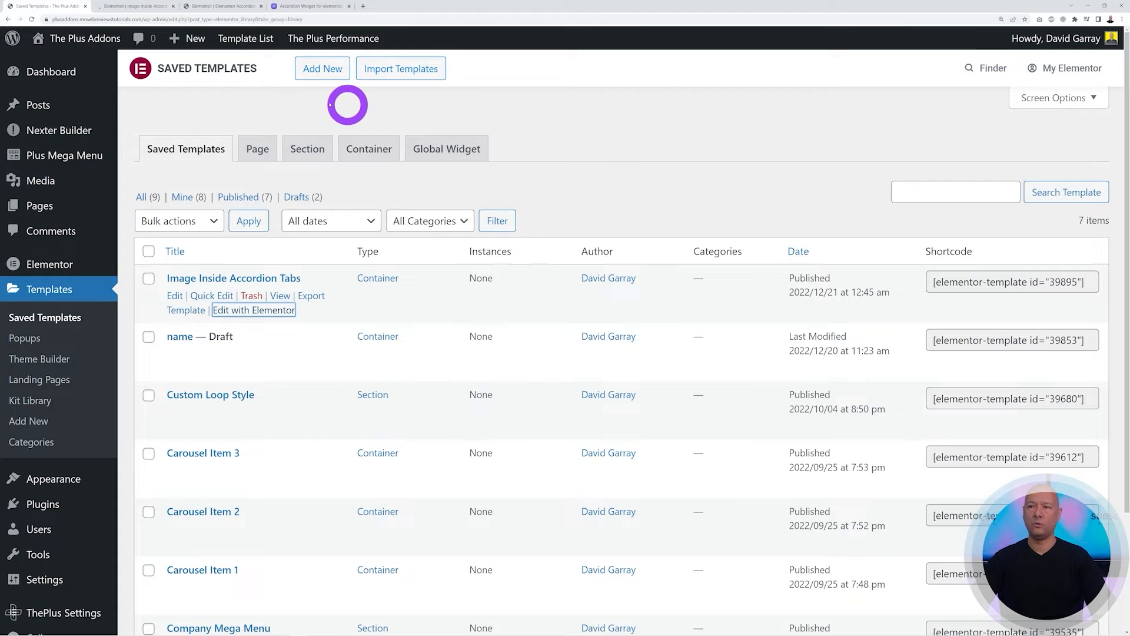
Step: Add a new template of type Container and move to its name field
{"action": "left_click", "coordinate": [322, 68]}
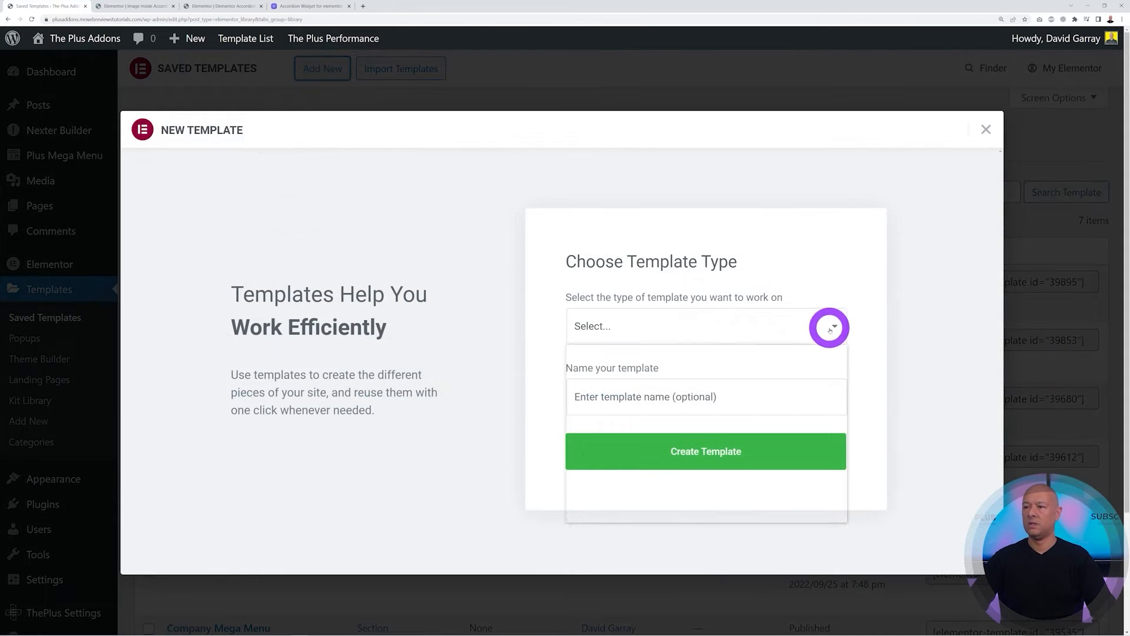
{"action": "left_click", "coordinate": [706, 325]}
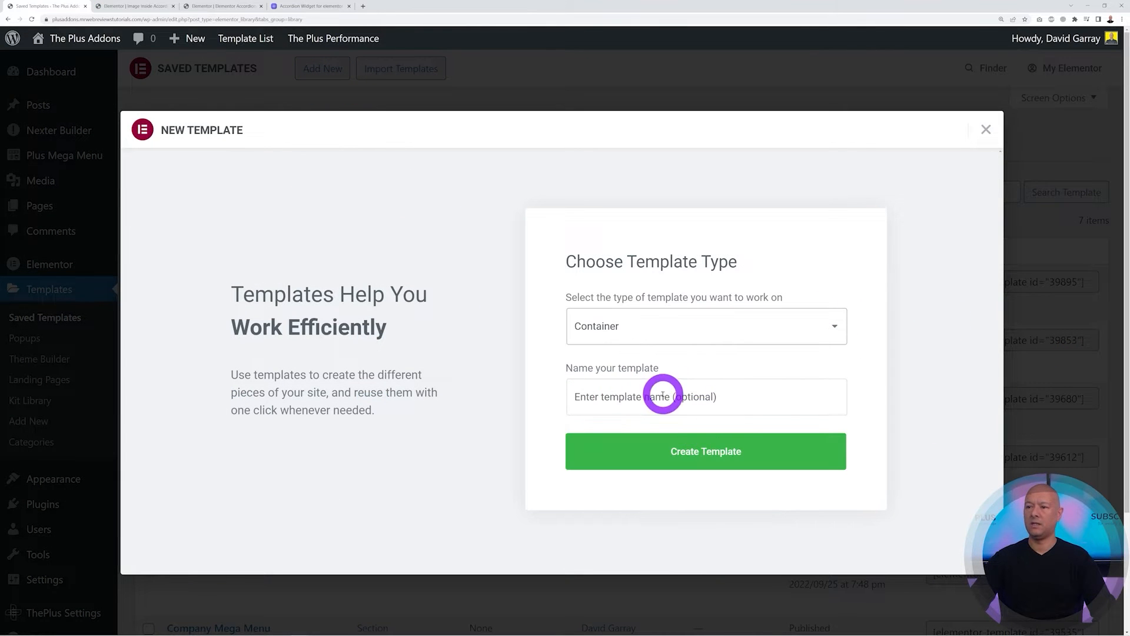
{"action": "left_click", "coordinate": [705, 450]}
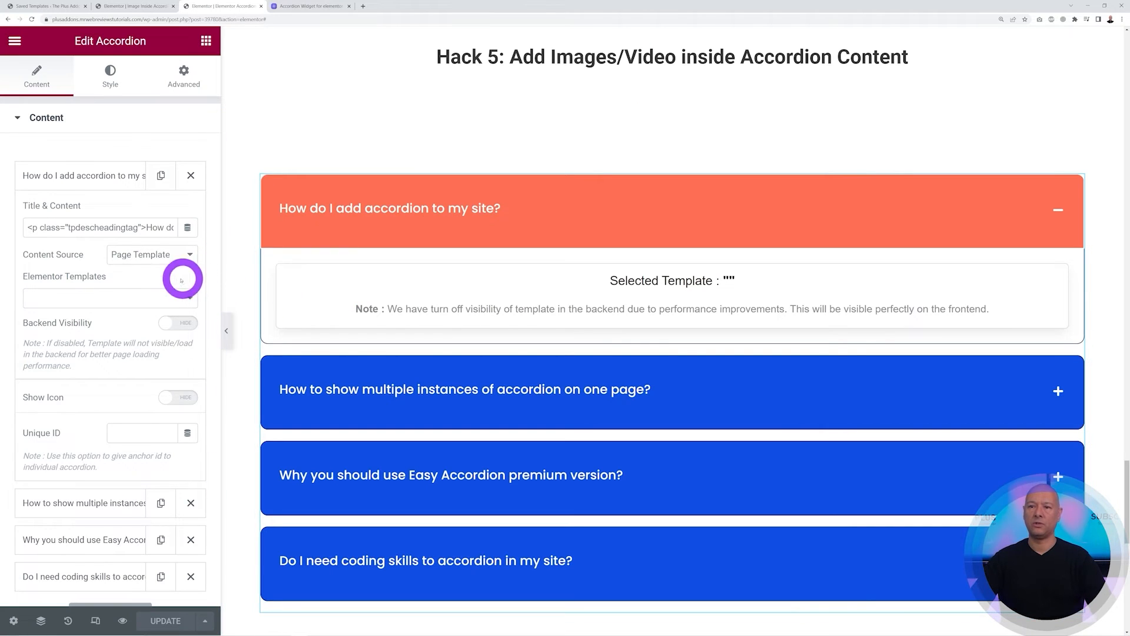
Step: Pick 'Image Inside Accordion Tabs' (container) from the Elementor Templates list
{"action": "left_click", "coordinate": [108, 298]}
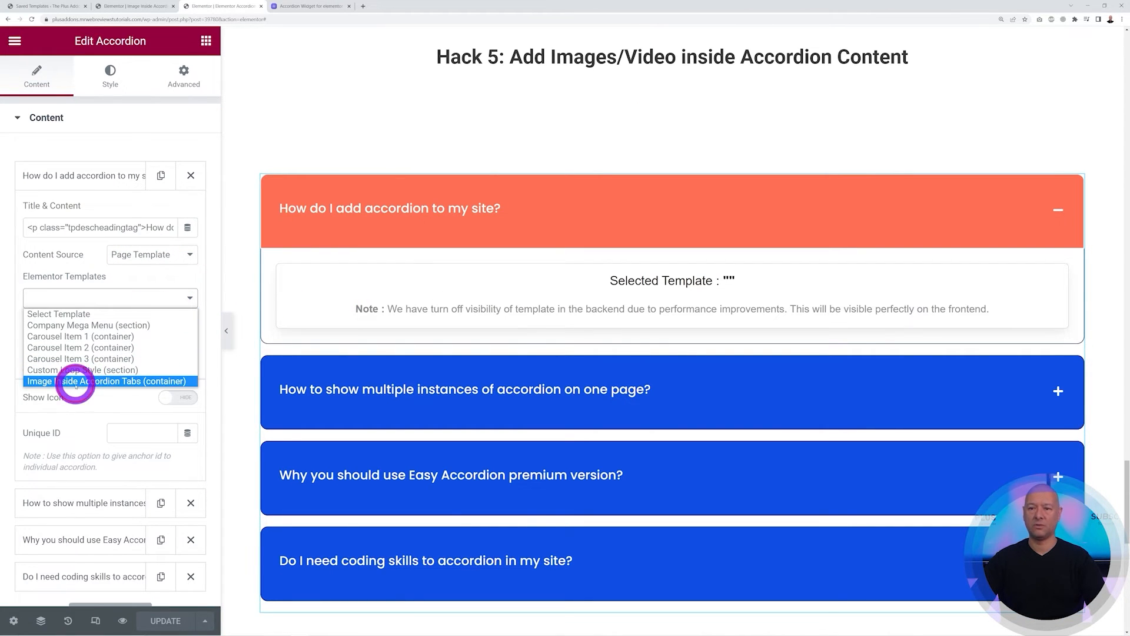
{"action": "left_click", "coordinate": [107, 381]}
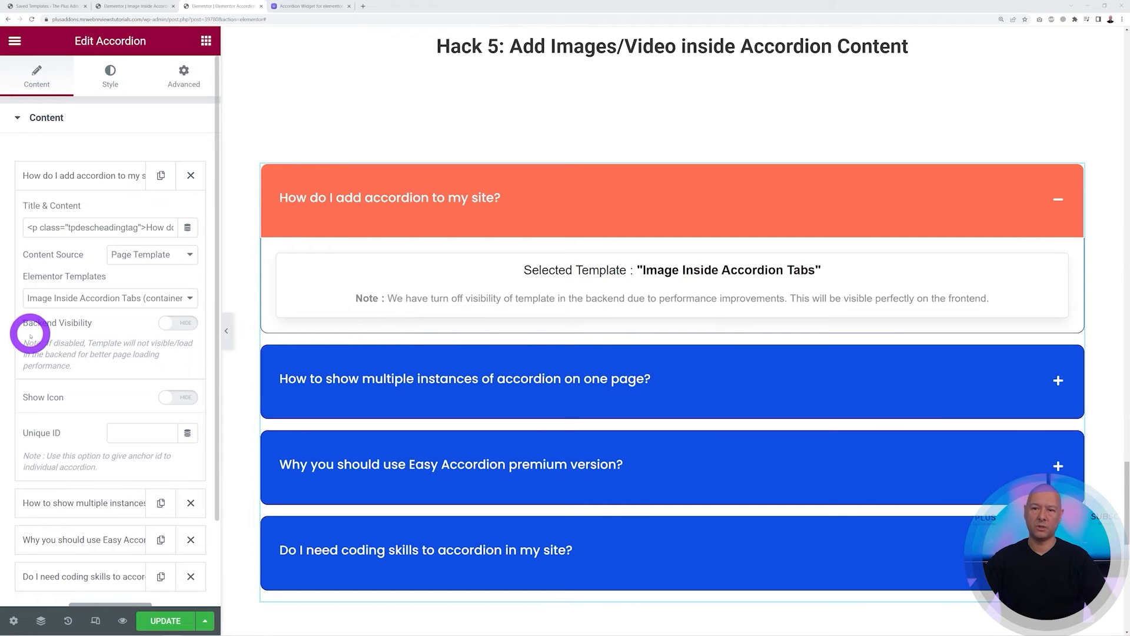
Step: Set Backend Visibility to Show and scroll to the rendered image slider and text
{"action": "left_click", "coordinate": [177, 322]}
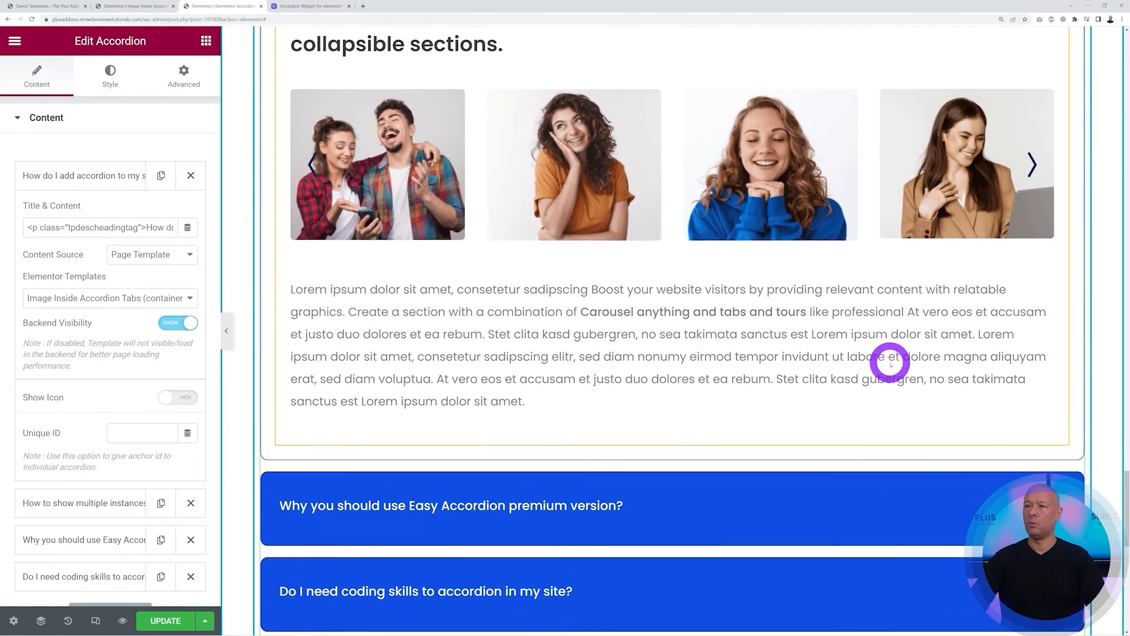
{"action": "scroll", "scroll_direction": "down", "scroll_amount": 3}
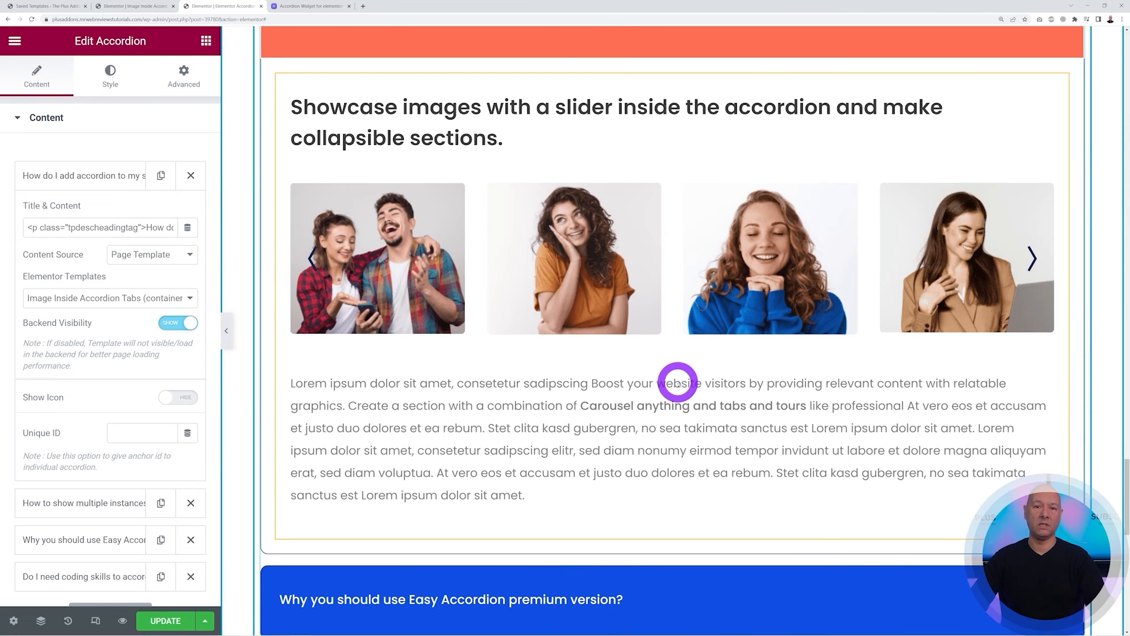